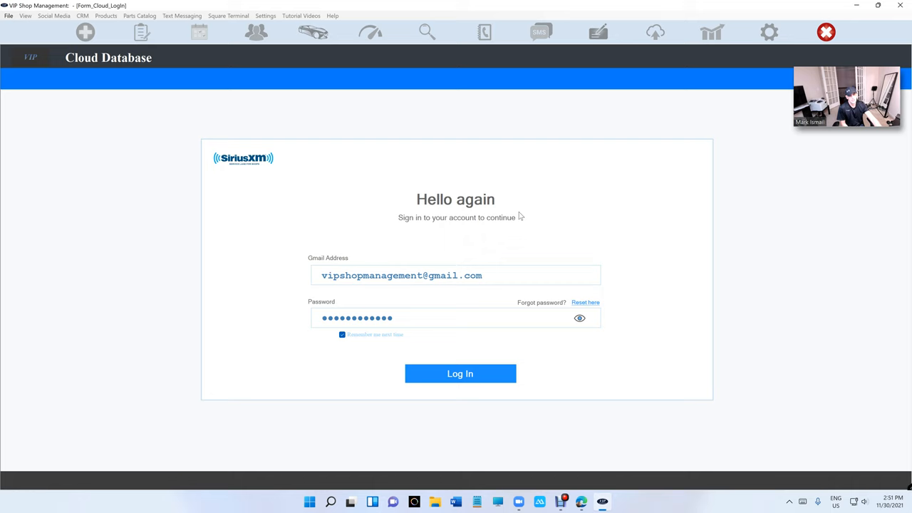
# - Log in to the cloud database account to reach a blank new estimate
pyautogui.click(460, 374)
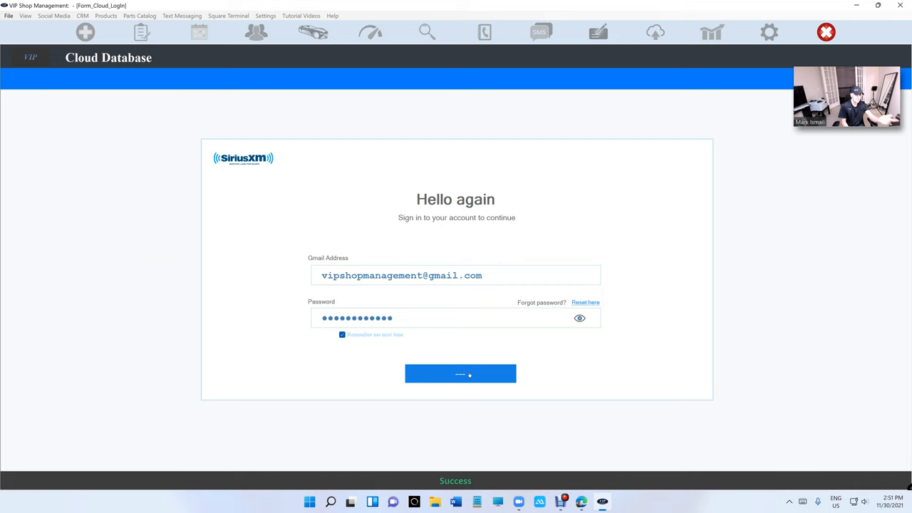
pyautogui.click(460, 373)
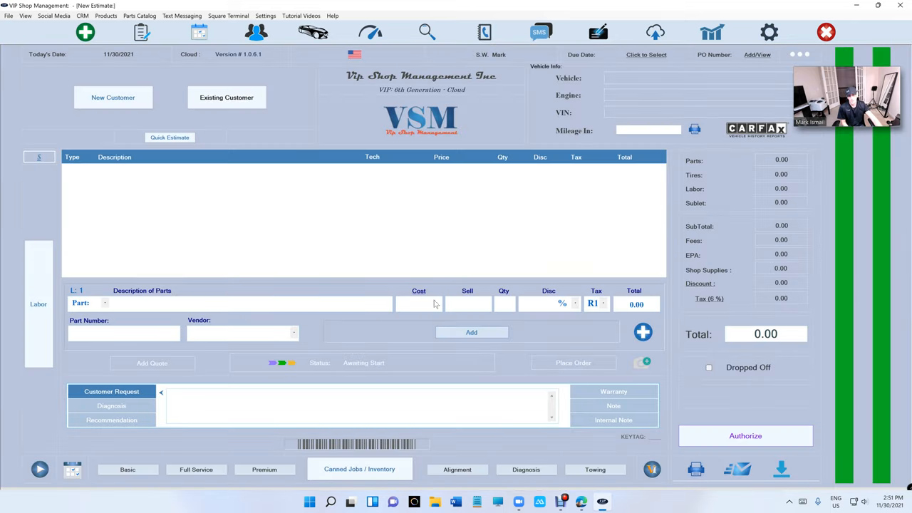
# - Open the Help menu and point at Check For Update
pyautogui.click(332, 15)
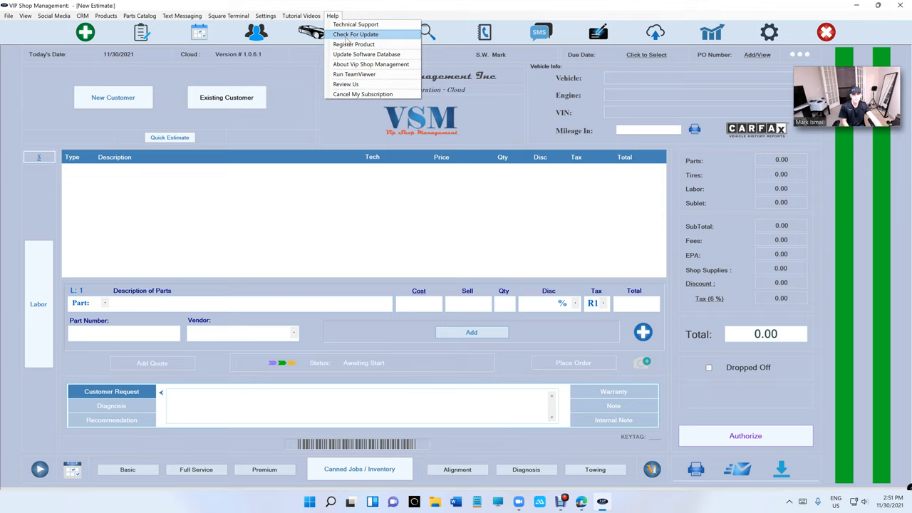
pyautogui.click(355, 34)
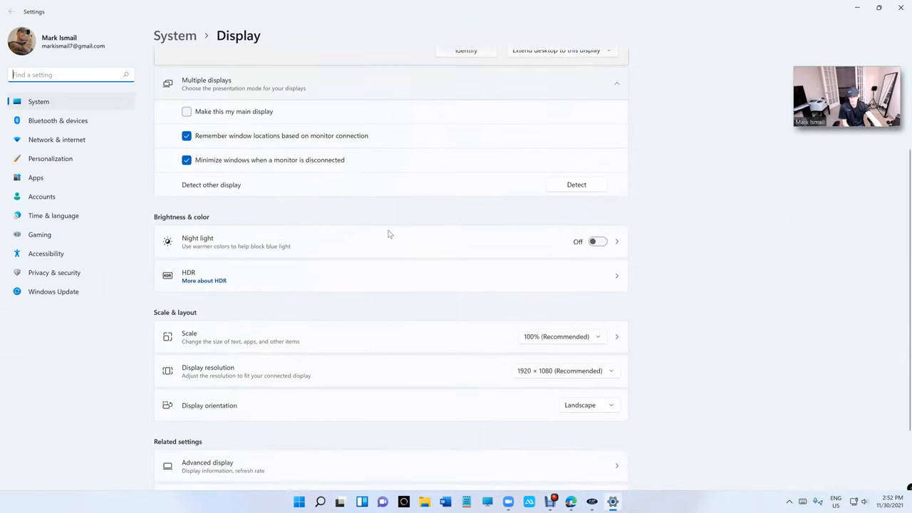
# - Scroll display 1's settings to review its 3840 × 2160 resolution and 200% scale
pyautogui.scroll(-3)
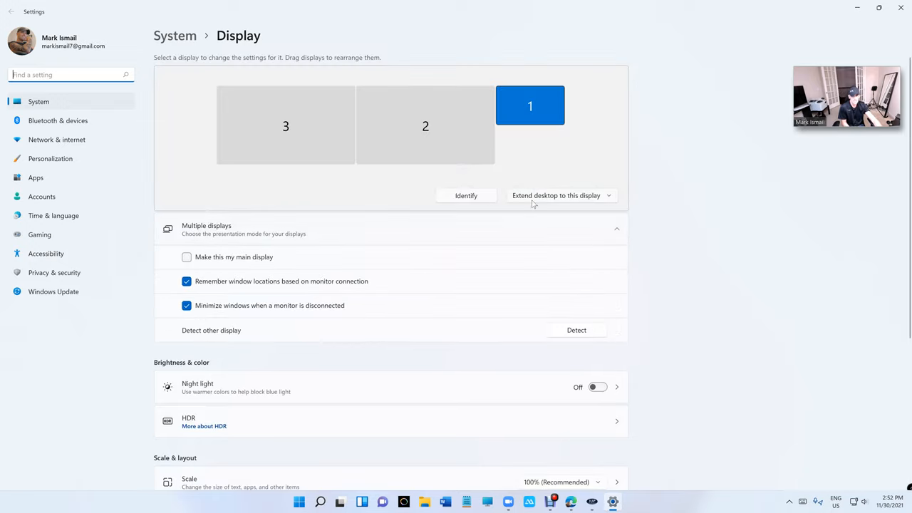
pyautogui.scroll(-3)
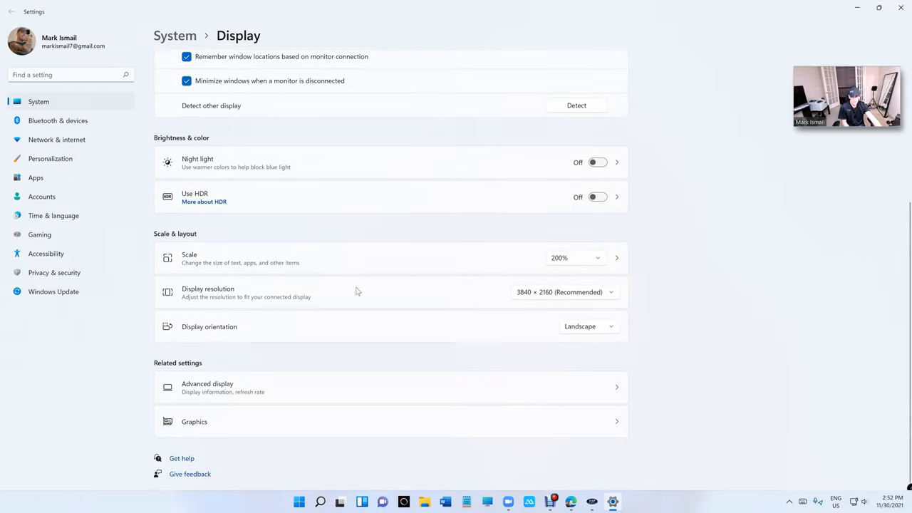
pyautogui.moveTo(525, 300)
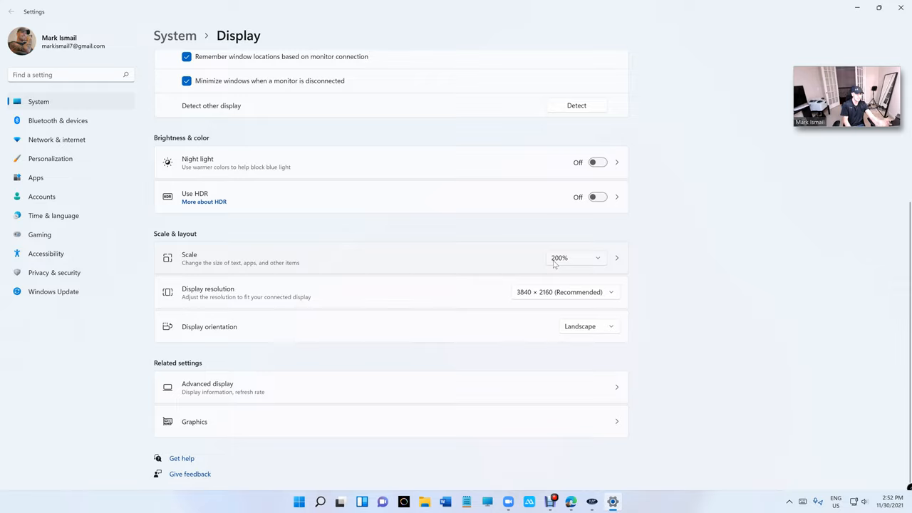
pyautogui.moveTo(530, 298)
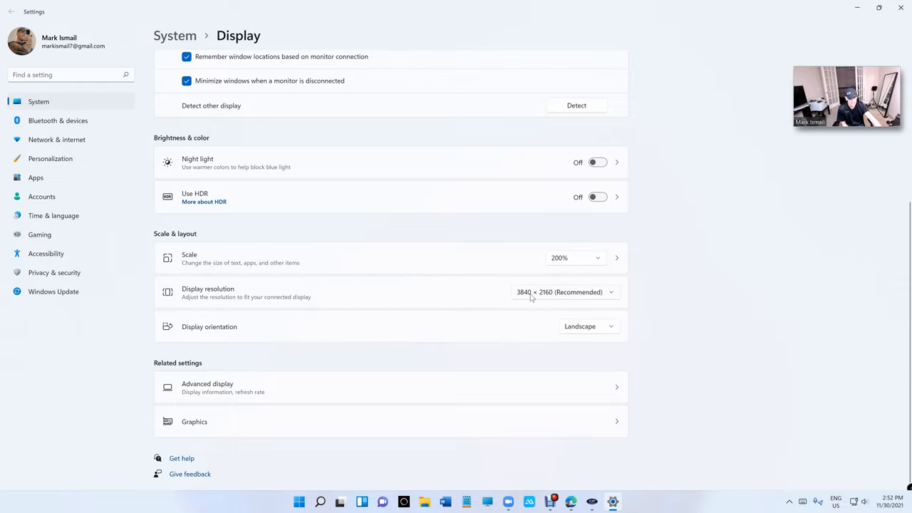
pyautogui.moveTo(551, 271)
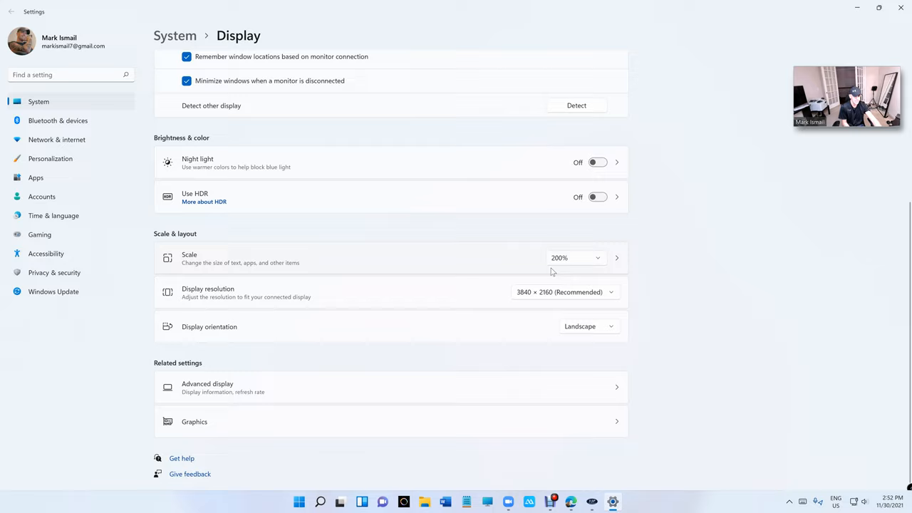
pyautogui.moveTo(569, 267)
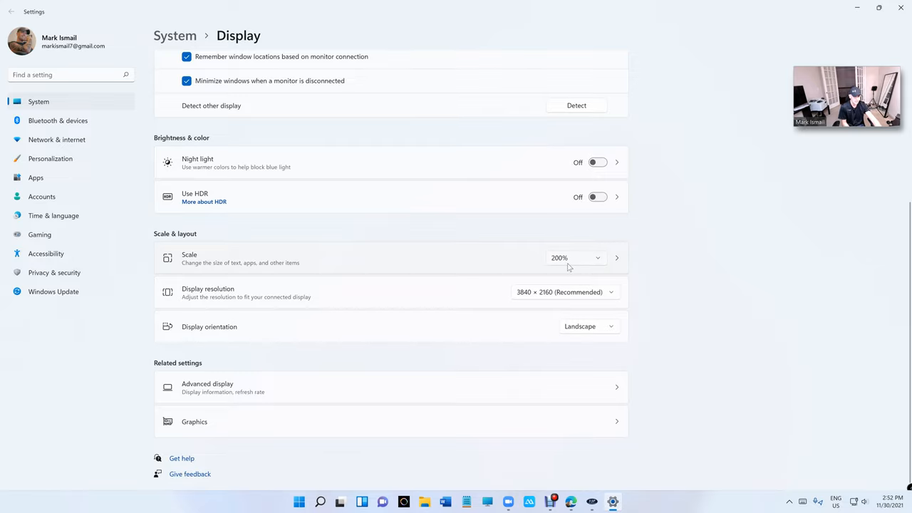
pyautogui.moveTo(526, 294)
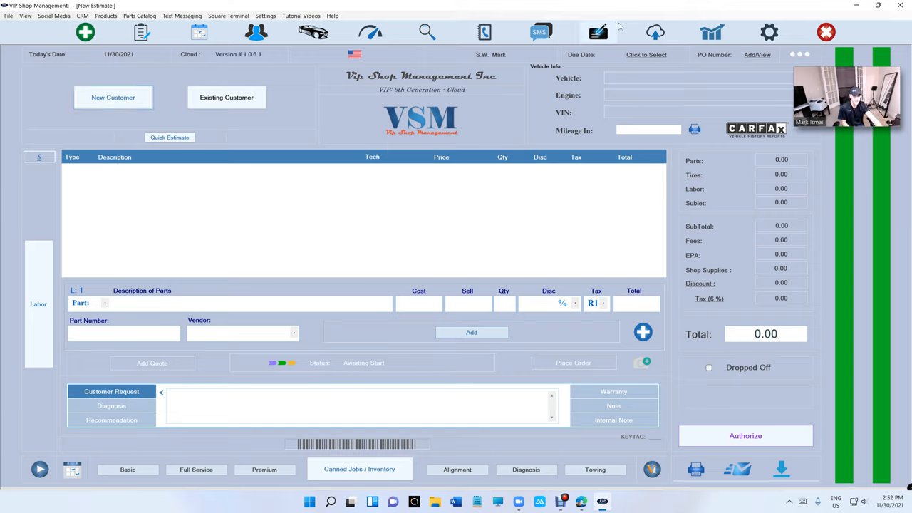
pyautogui.moveTo(654, 32)
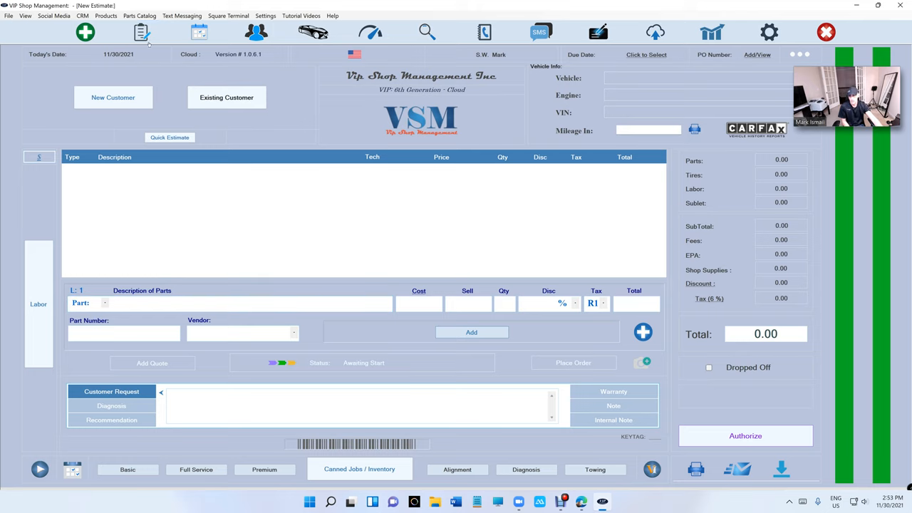
# - Open the WorkFlow list showing four in-progress estimates totaling $4.24
pyautogui.click(141, 32)
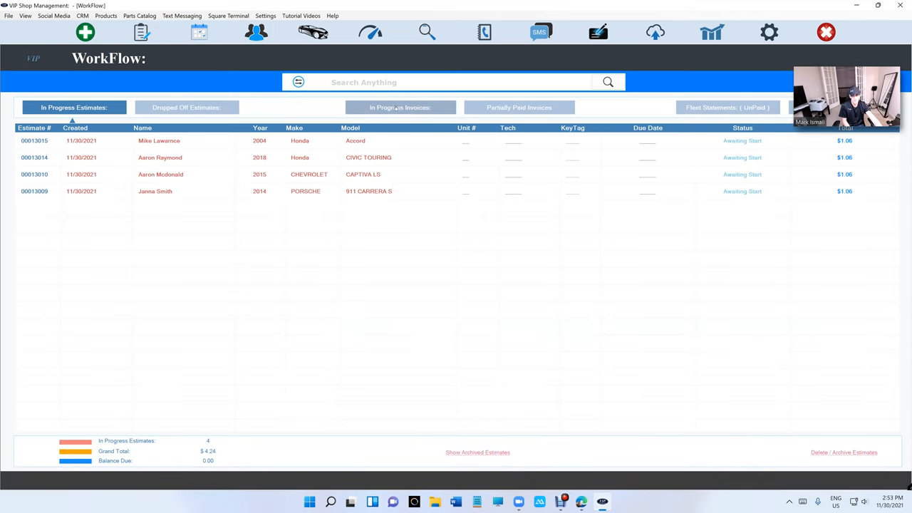
pyautogui.click(727, 107)
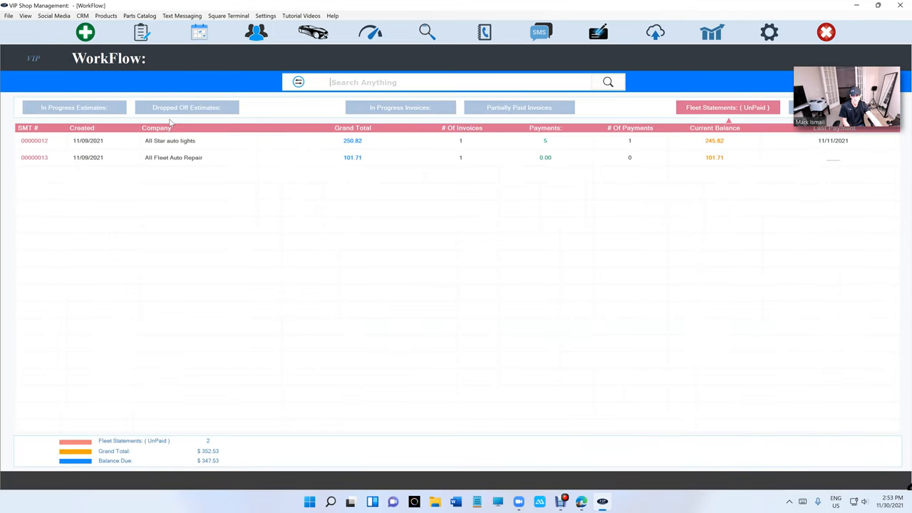
pyautogui.click(198, 32)
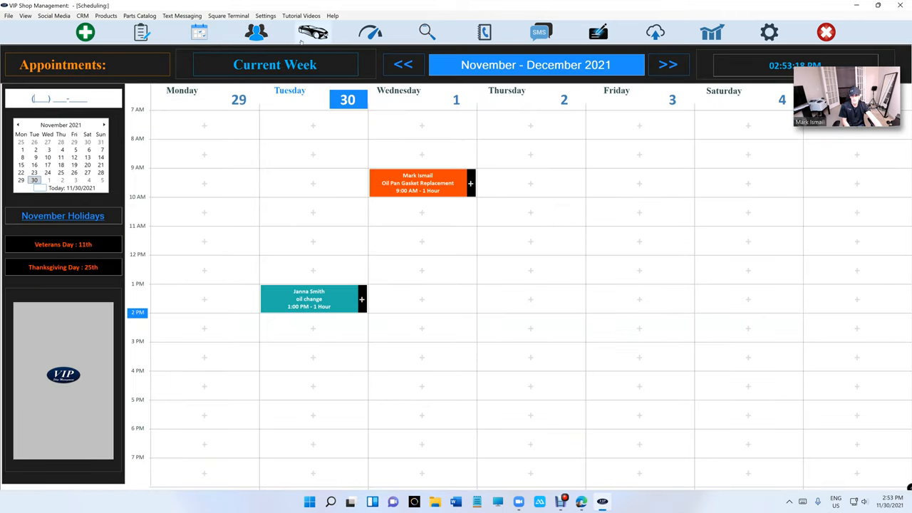
pyautogui.click(312, 32)
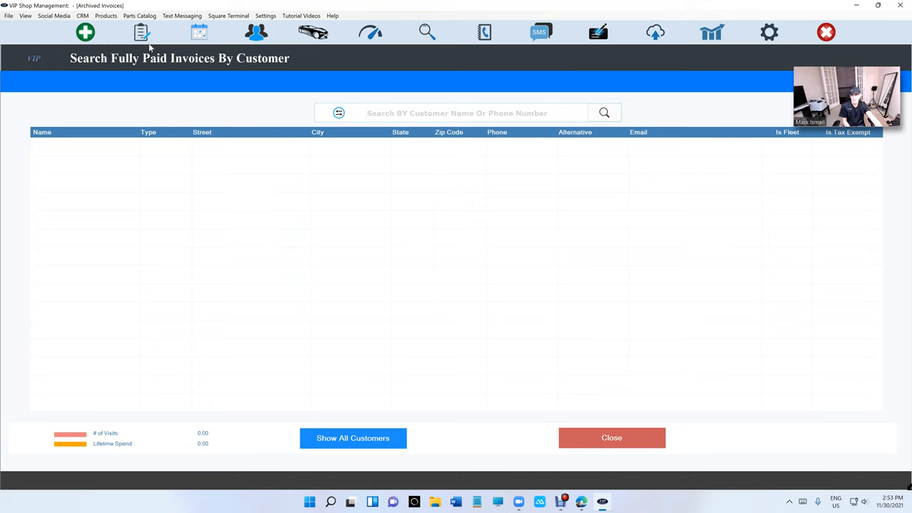
pyautogui.click(610, 437)
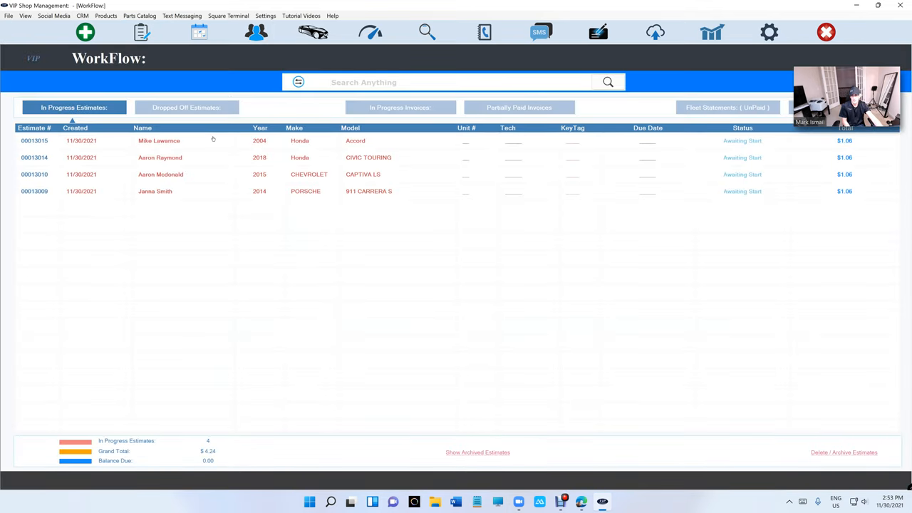
pyautogui.doubleClick(159, 141)
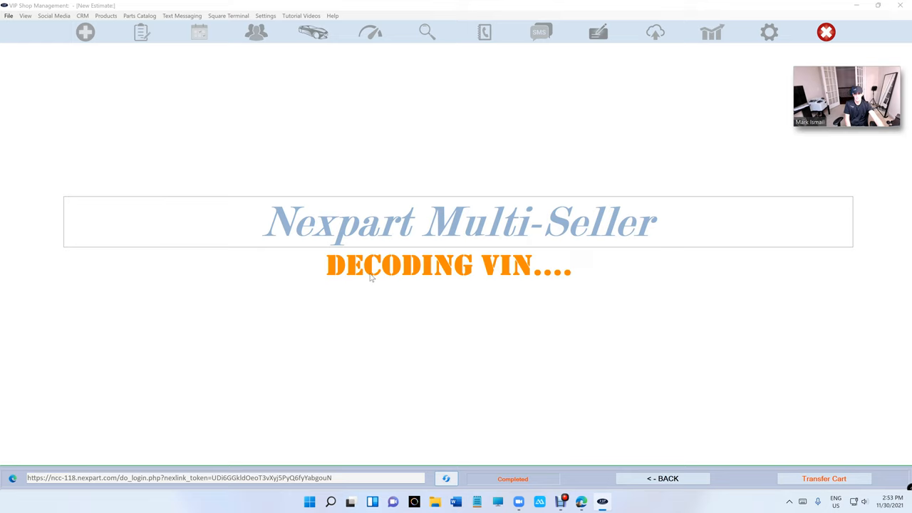
pyautogui.moveTo(531, 270)
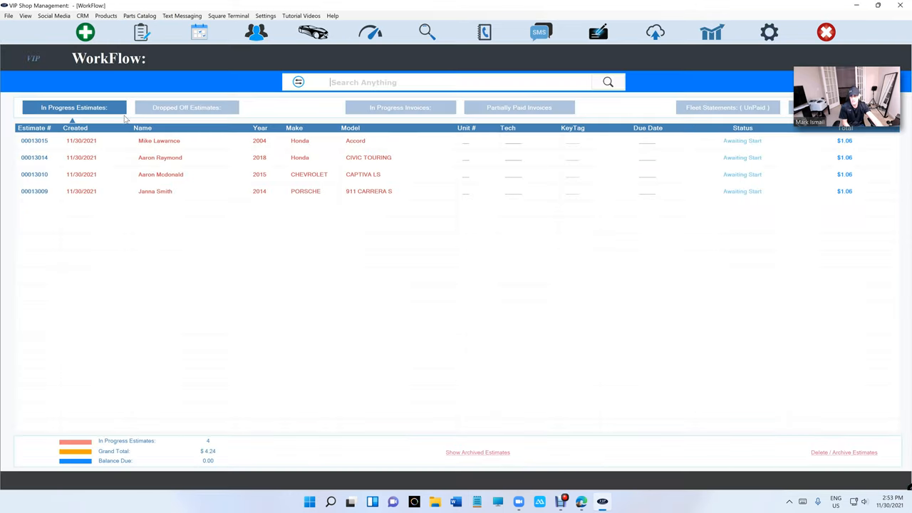
pyautogui.click(85, 32)
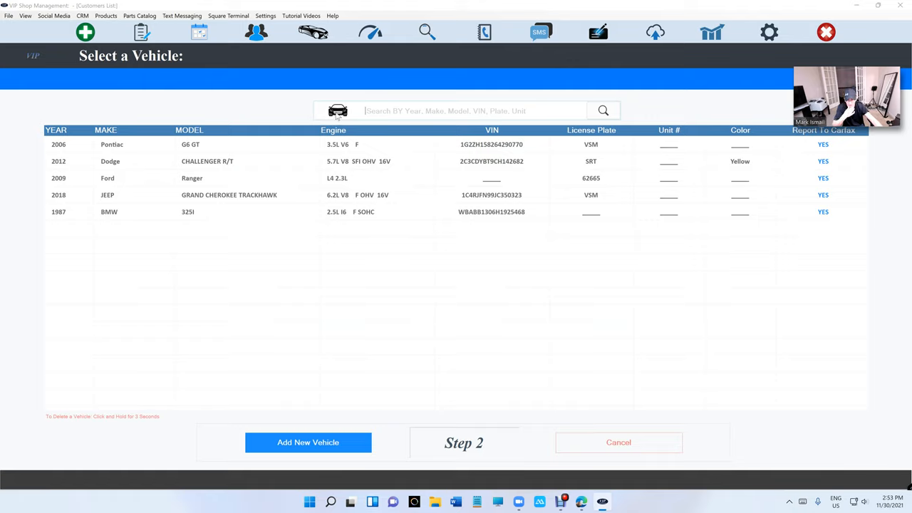
pyautogui.moveTo(353, 152)
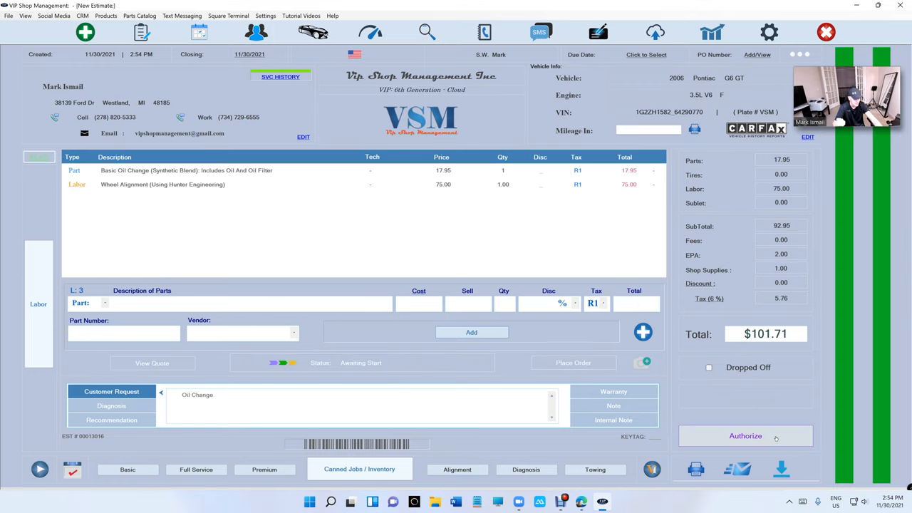
# - Authorize the Pontiac G6 GT estimate for $101.71 and record full payment
pyautogui.click(745, 436)
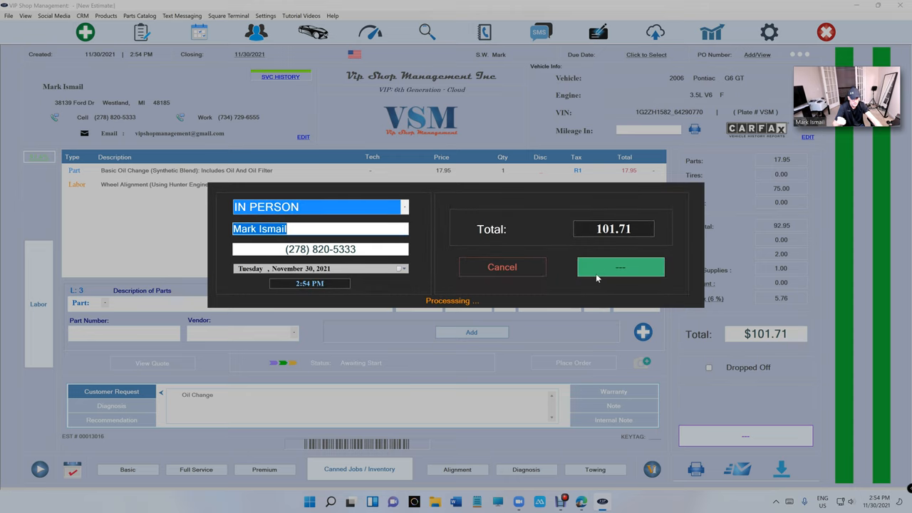
pyautogui.click(620, 266)
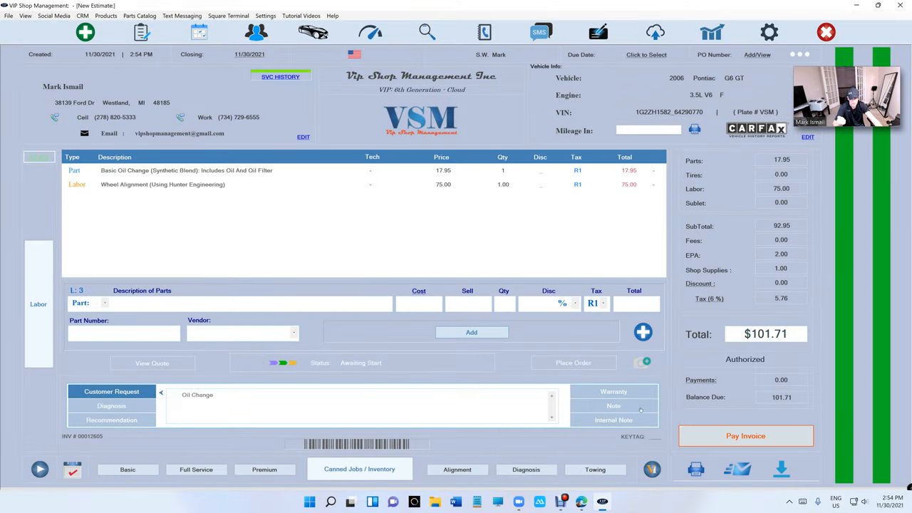
pyautogui.click(745, 436)
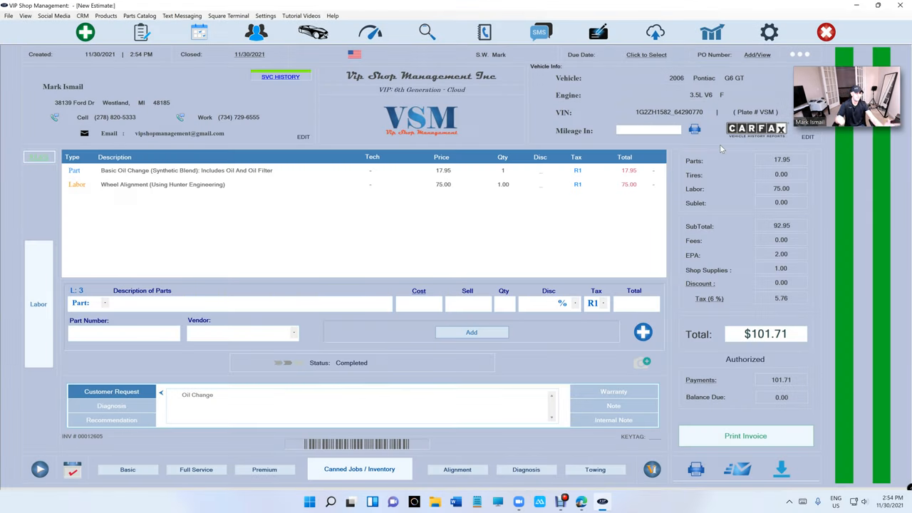
pyautogui.moveTo(632, 43)
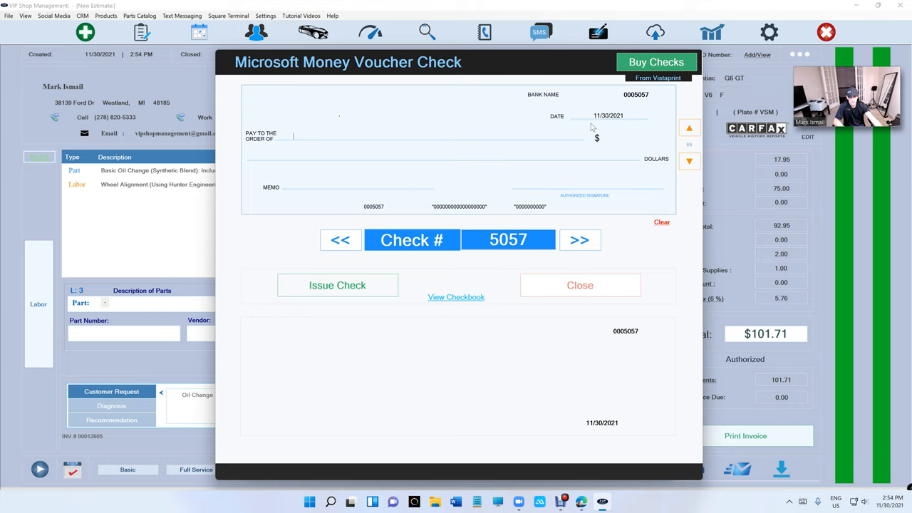
pyautogui.click(580, 285)
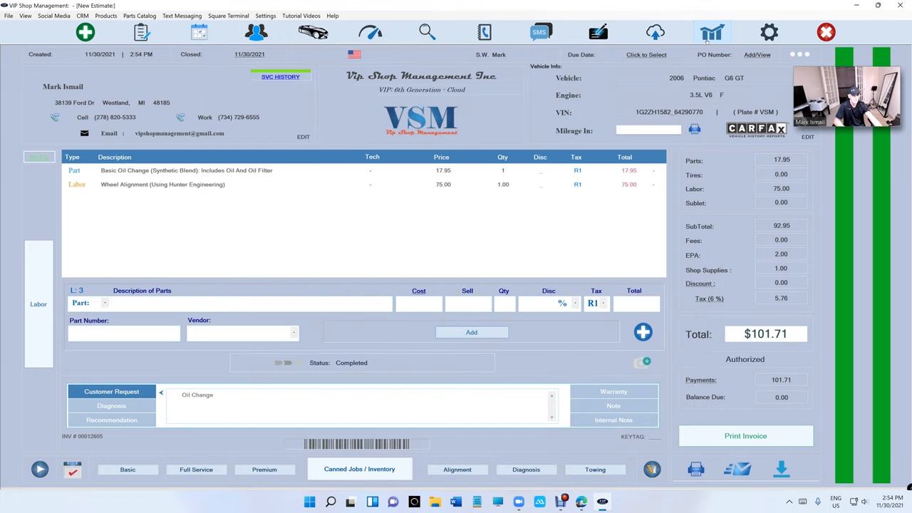
# - View the monthly sales chart and daily report of five paid invoices ($481.51)
pyautogui.click(711, 32)
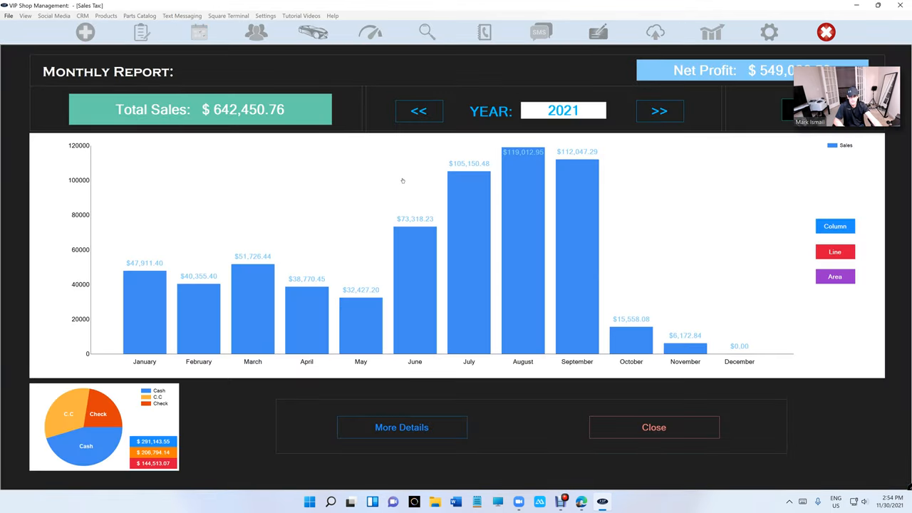
pyautogui.click(654, 427)
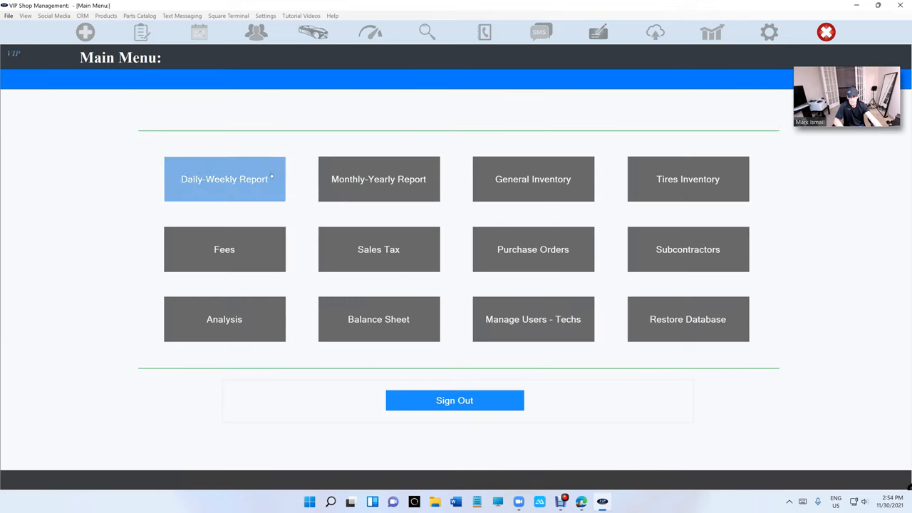
pyautogui.click(225, 179)
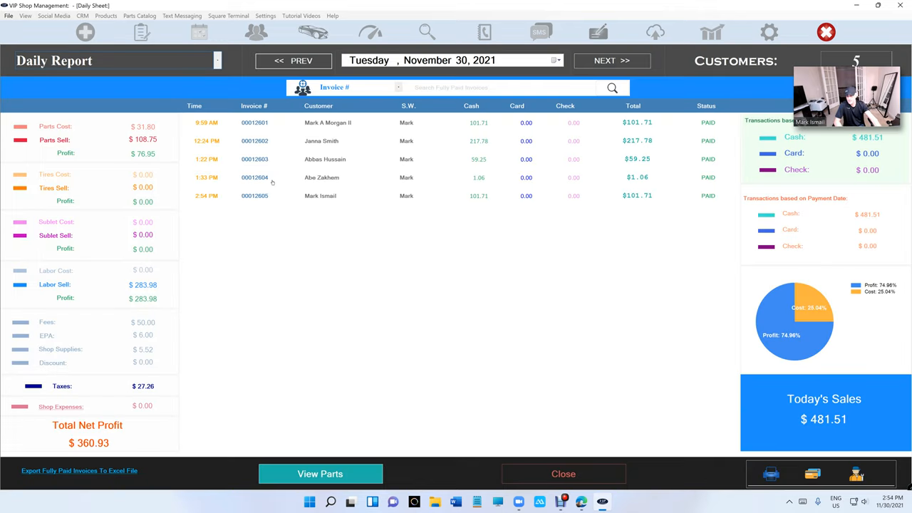
pyautogui.moveTo(470, 473)
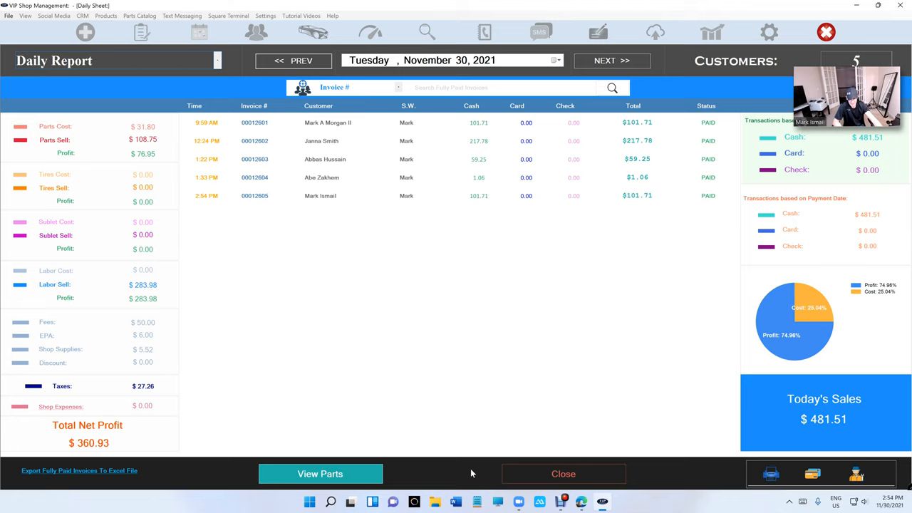
pyautogui.click(563, 474)
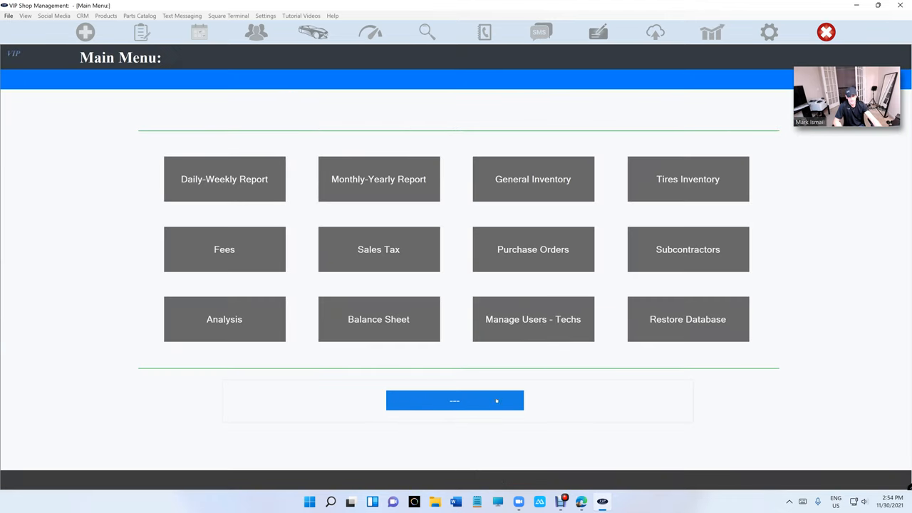